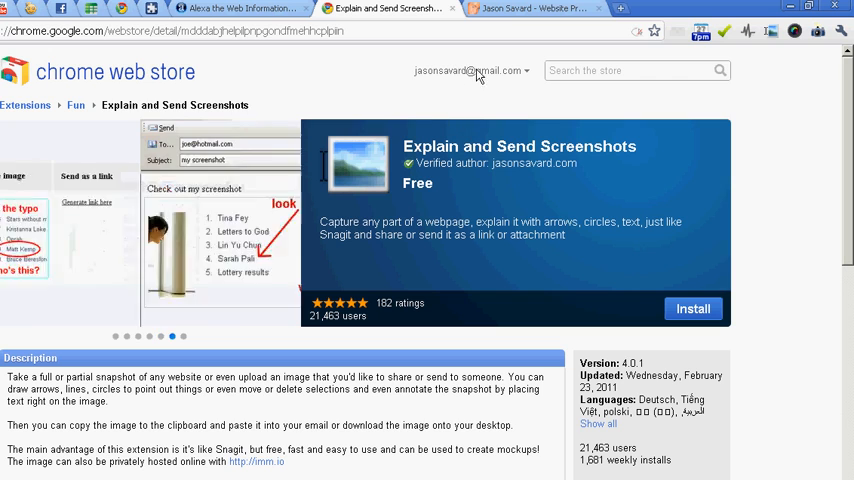
Switch to the extension author's website listing the add-on projects.
click(536, 8)
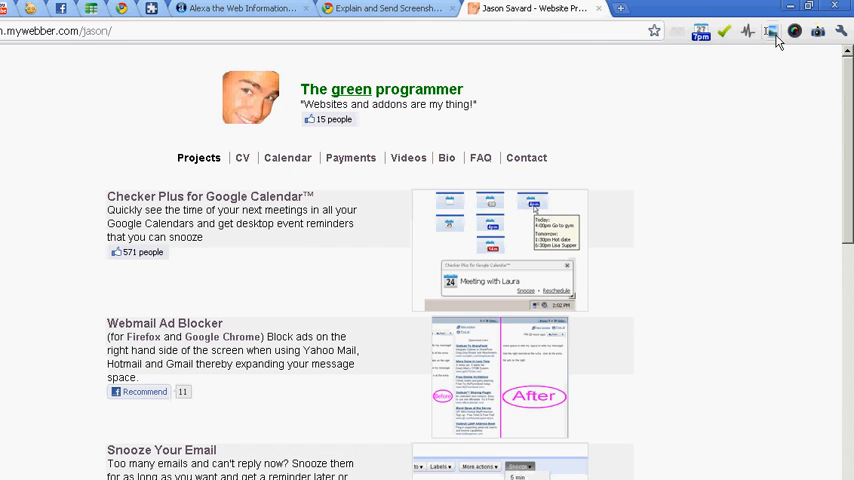
Start a selected-area capture of the Checker Plus for Google Calendar section.
click(768, 30)
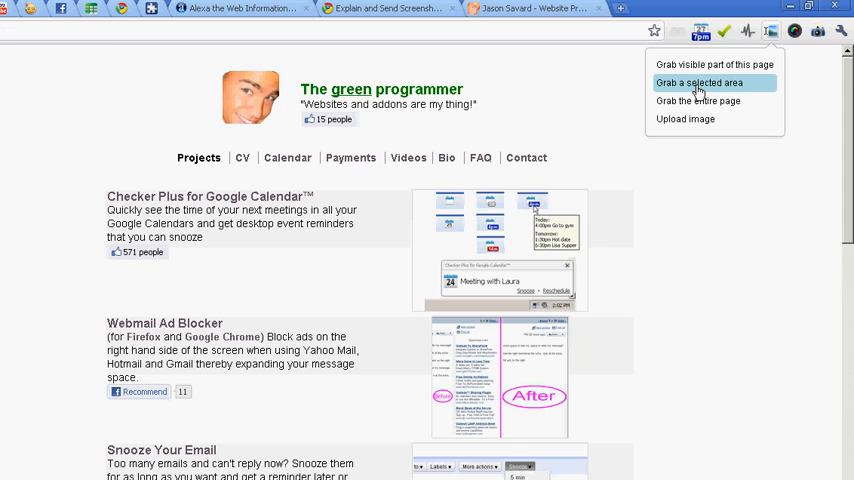
click(698, 82)
text(great extension J)
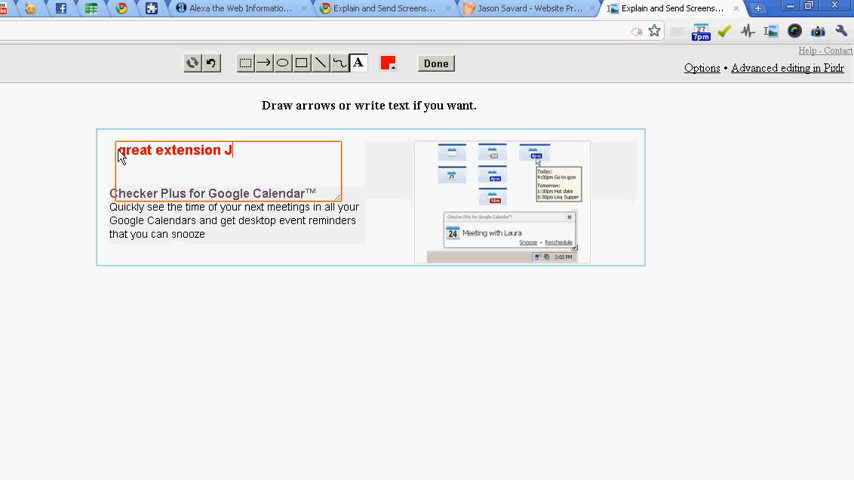
Complete the red caption 'great extension Jason :)' and add a red arrow toward the calendar picture.
text(ason :))
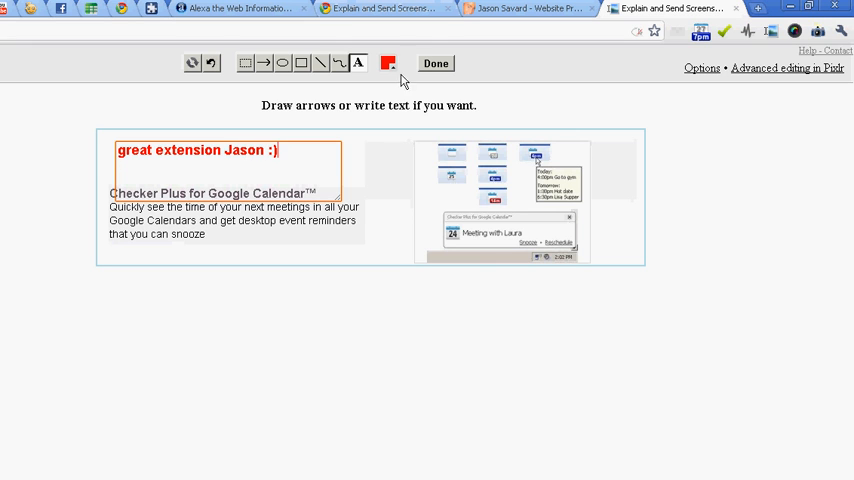
drag(284, 152, 418, 192)
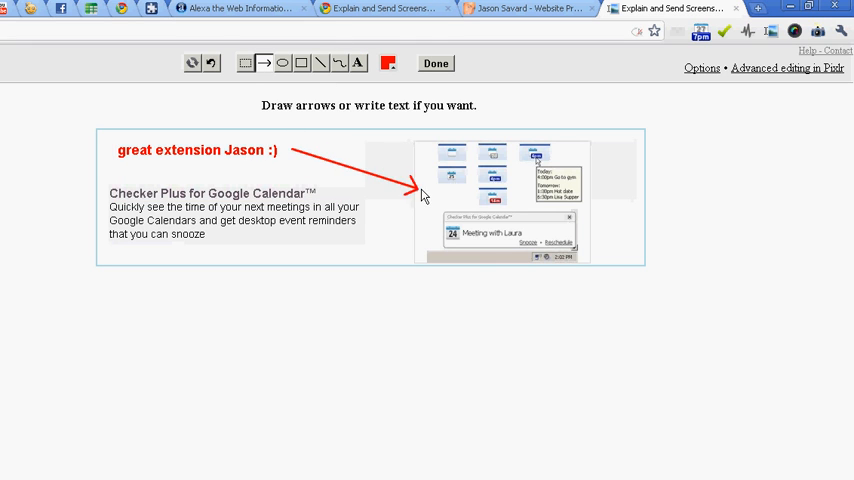
Outline the description in light-blue freehand and finish editing with Done.
click(388, 64)
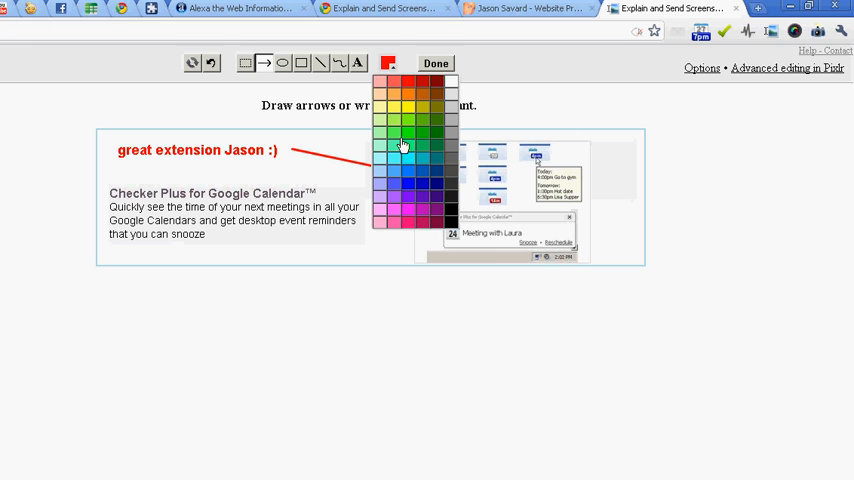
click(404, 144)
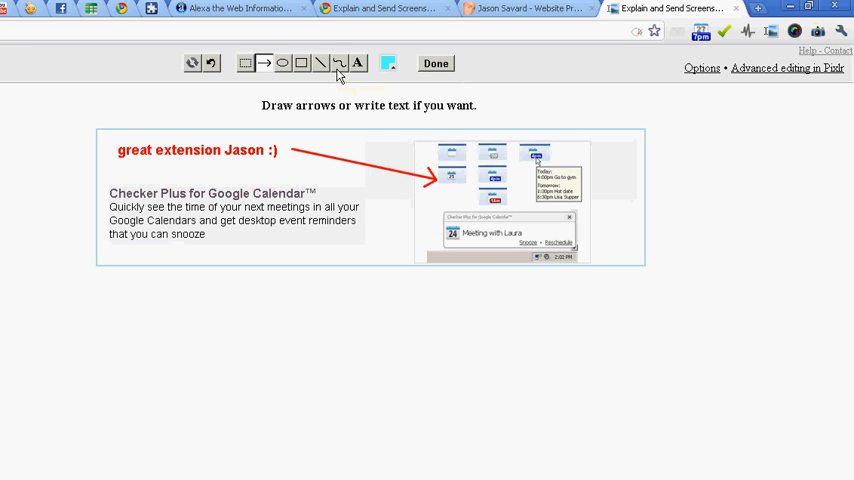
drag(110, 184, 308, 236)
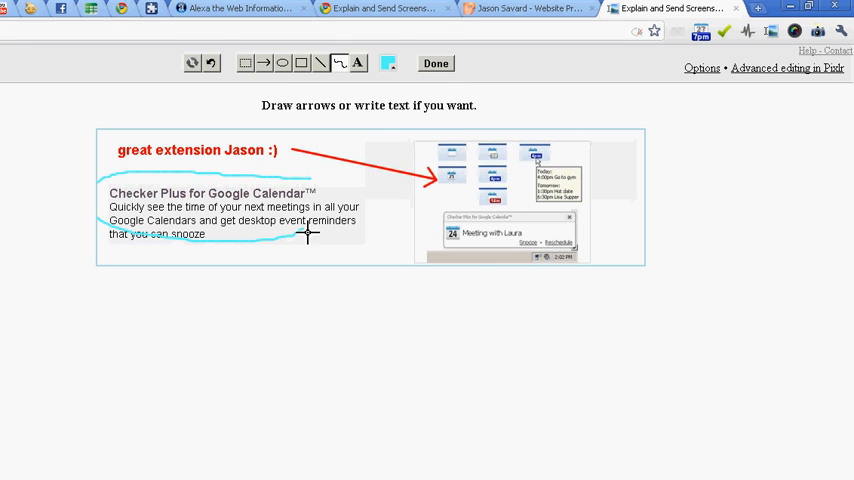
click(436, 64)
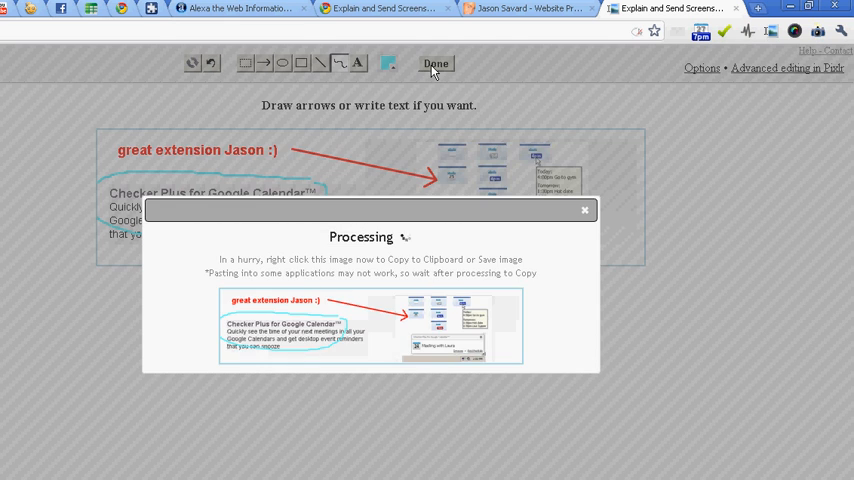
Upload the annotated screenshot to generate a shareable image link.
click(436, 64)
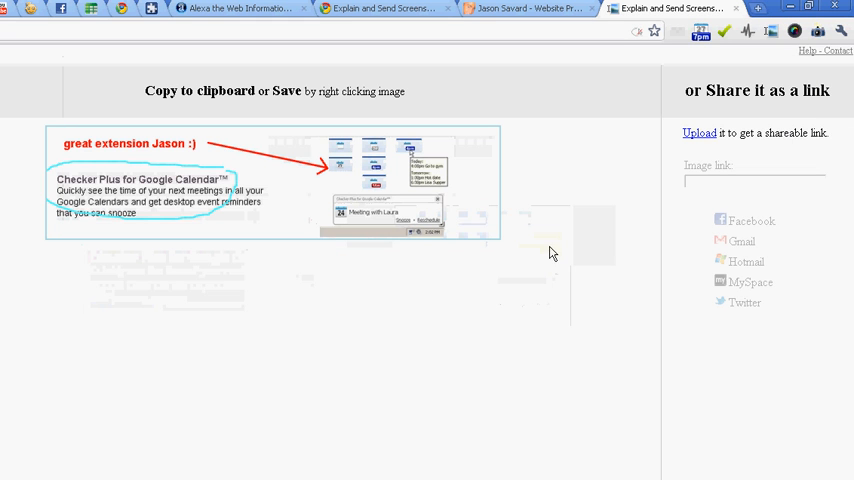
click(700, 132)
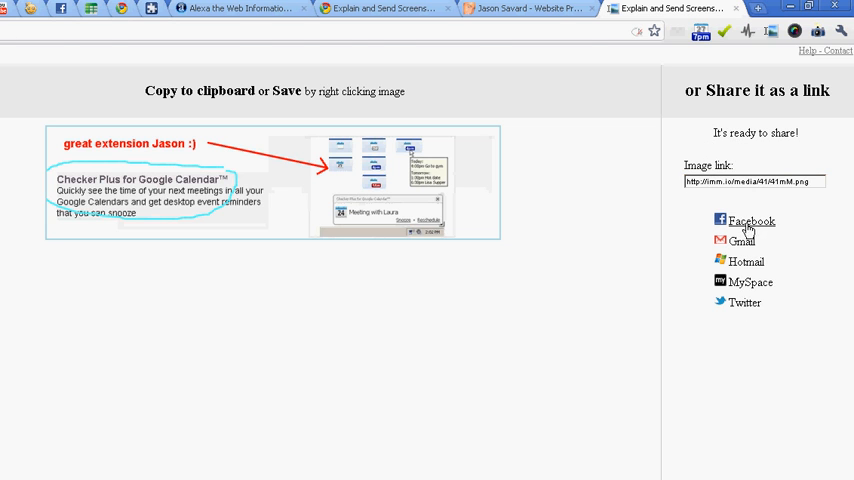
Share the image link in a Facebook post, then return to the Chrome Web Store listing.
click(752, 220)
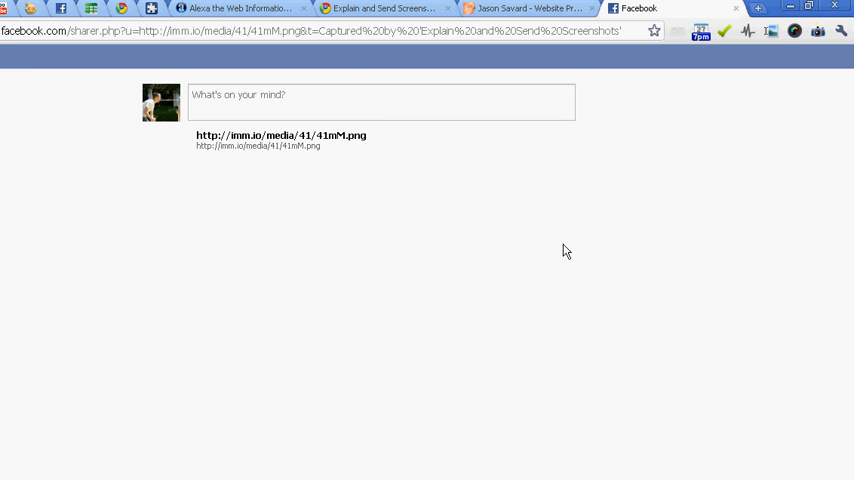
click(380, 8)
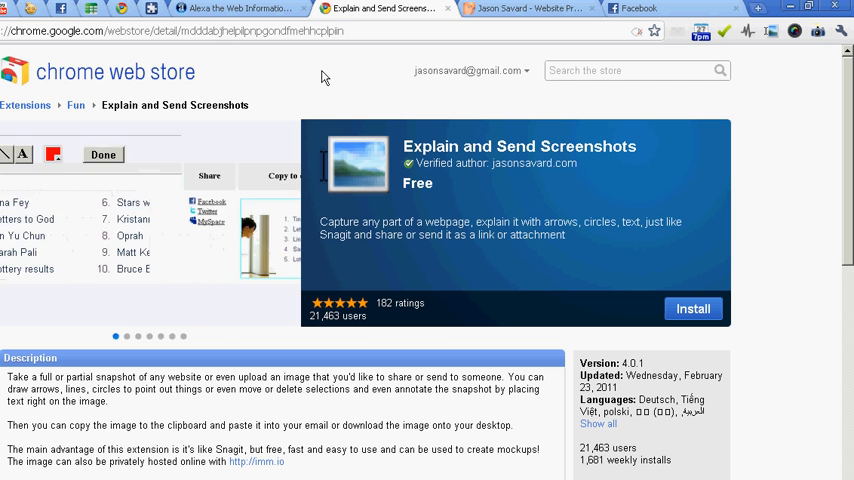